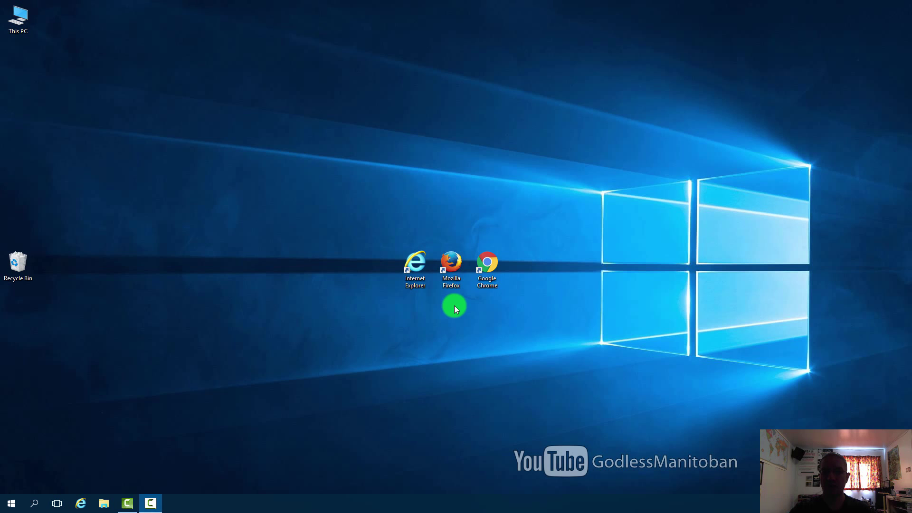
mouse_move(128, 401)
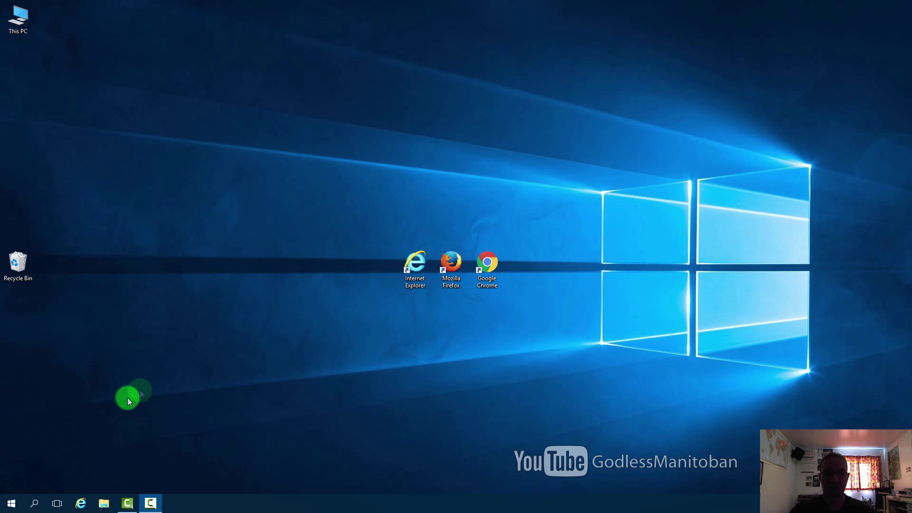
Step: Open the Start button's power-user menu of system tools
right_click(10, 502)
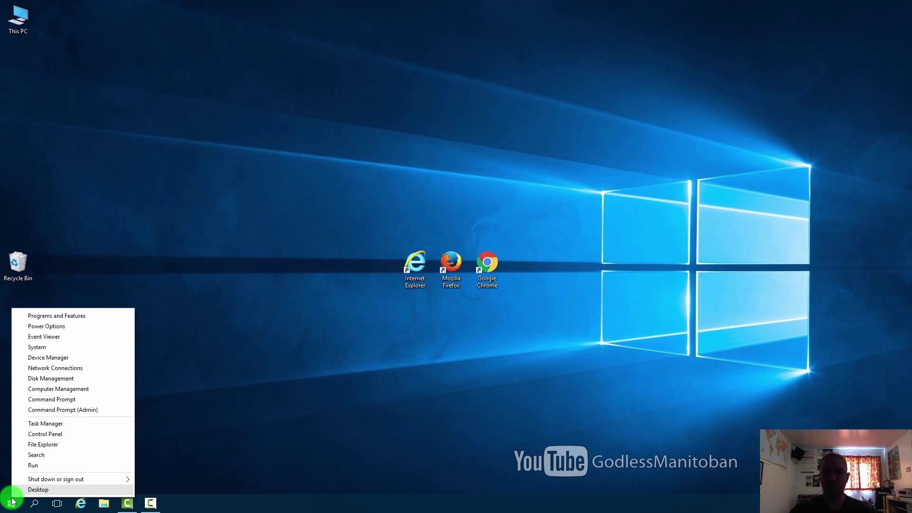
mouse_move(58, 448)
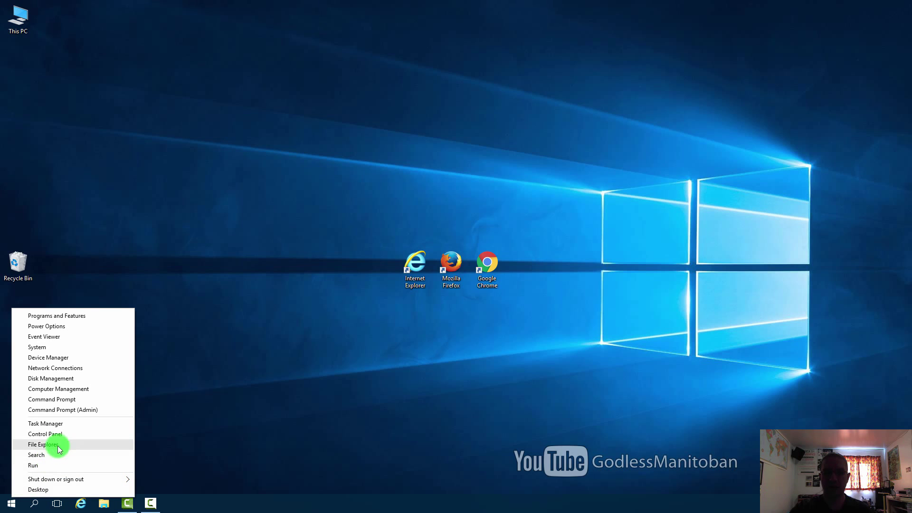
Step: Open Control Panel full screen and launch the Internet Options properties
left_click(45, 434)
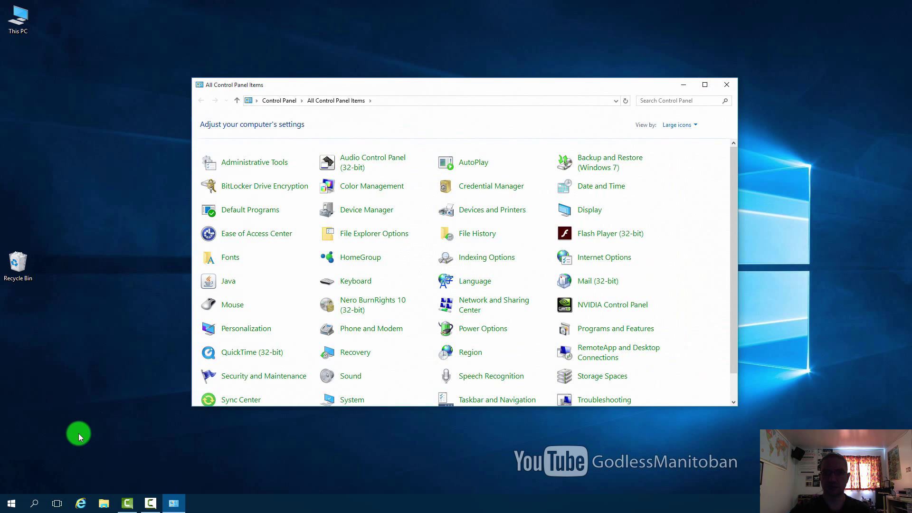
left_click(705, 85)
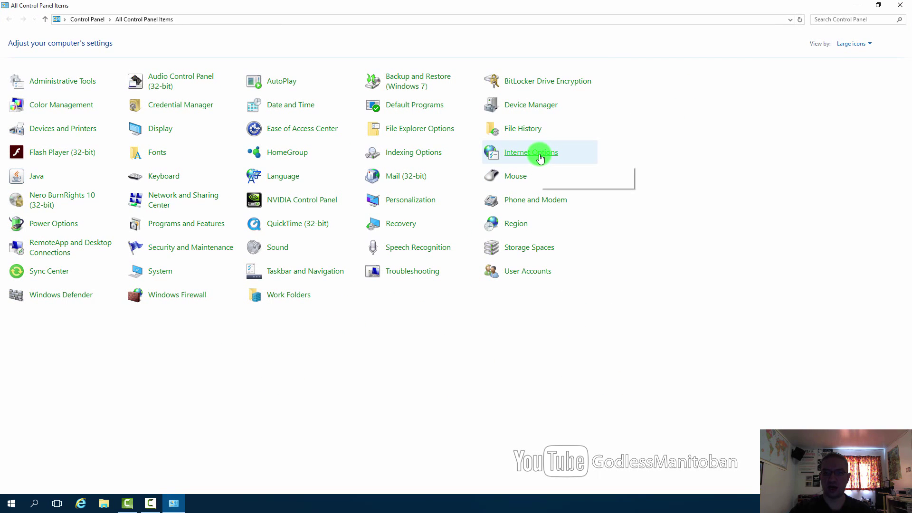
left_click(530, 152)
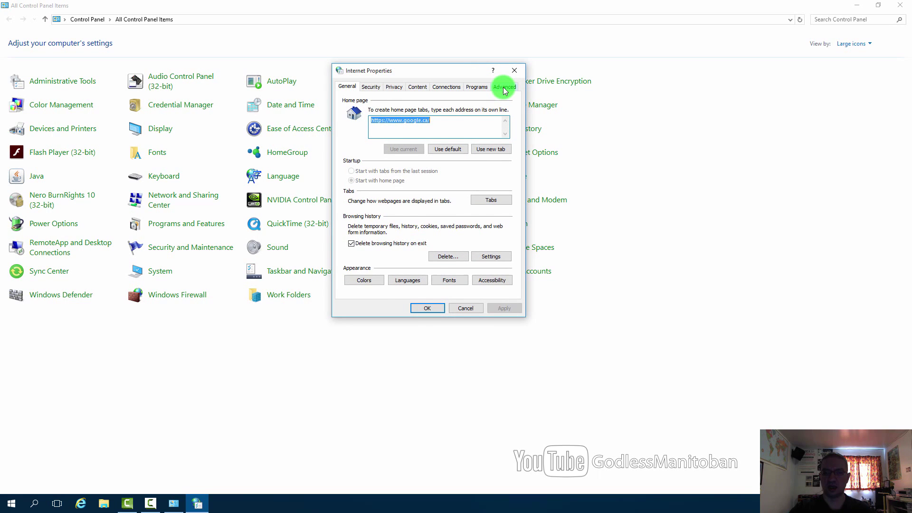
Step: Bring up Reset Internet Explorer Settings from the Advanced tab
left_click(504, 86)
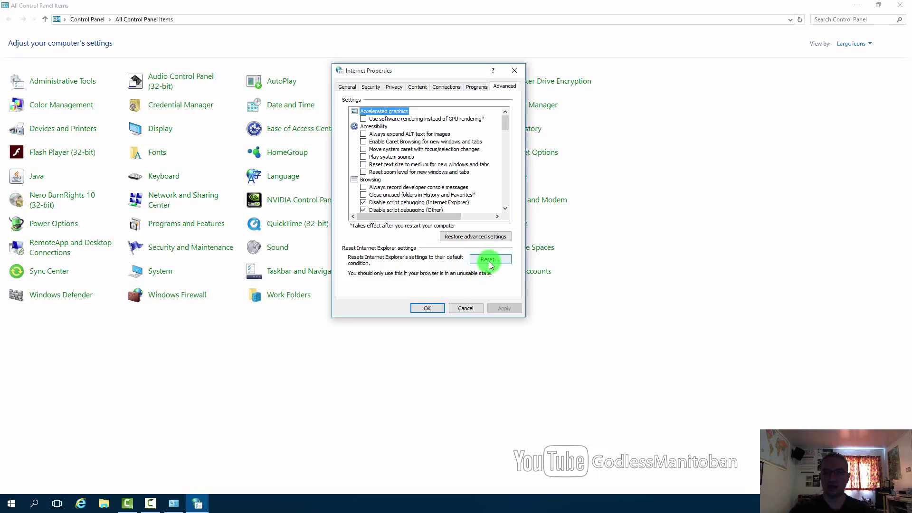
left_click(490, 259)
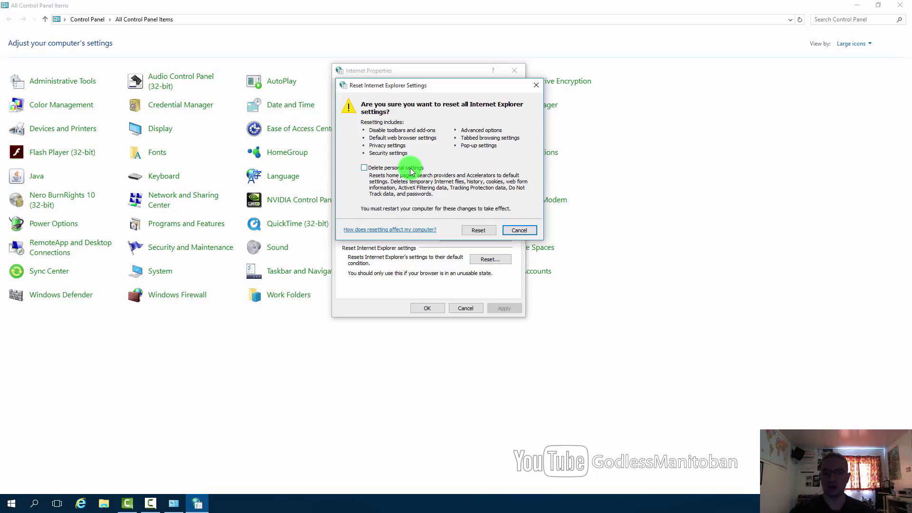
Step: Reset Internet Explorer with Delete personal settings ticked, then close the report
left_click(363, 167)
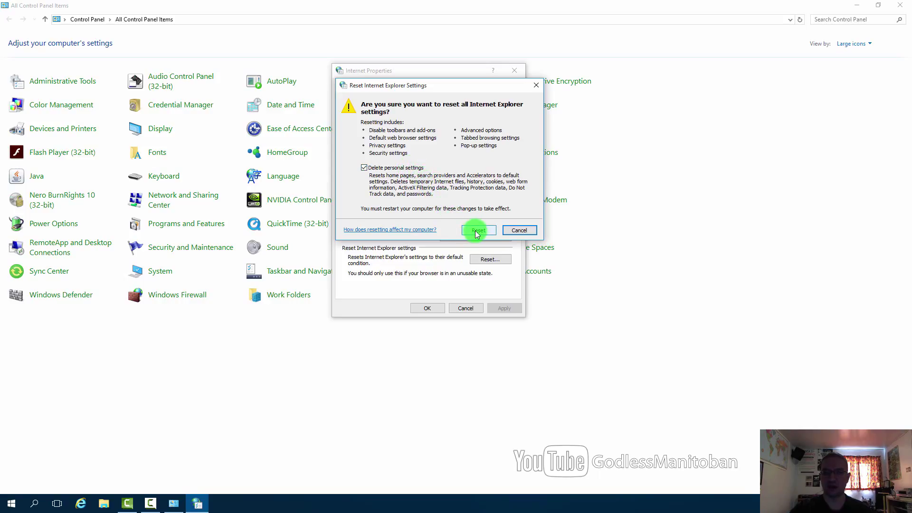
left_click(477, 230)
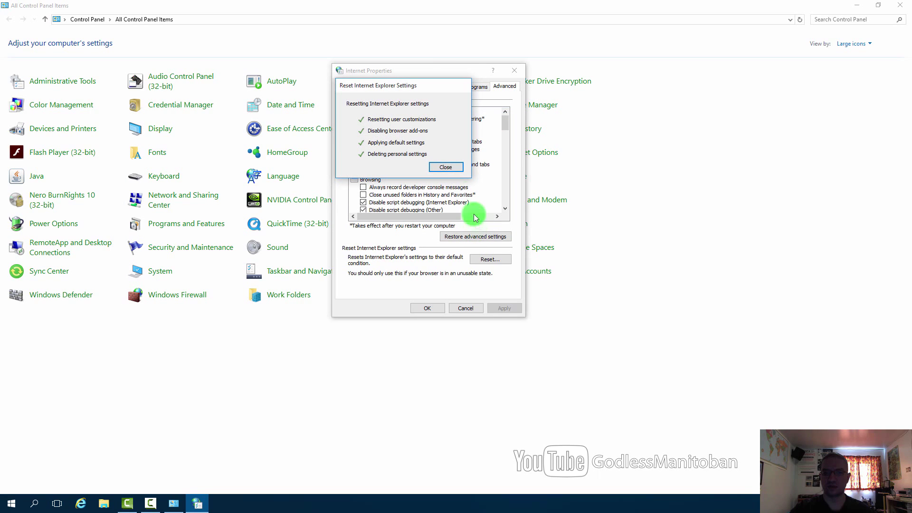
left_click(446, 167)
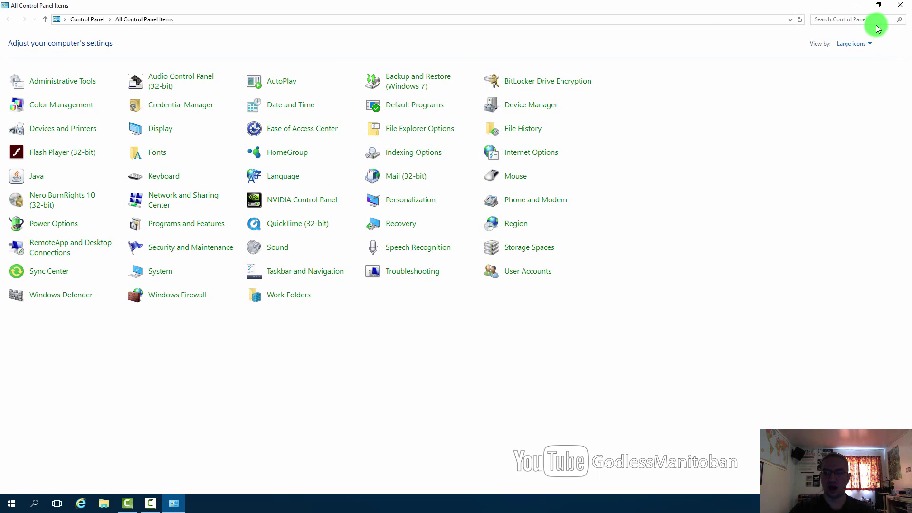
mouse_move(701, 168)
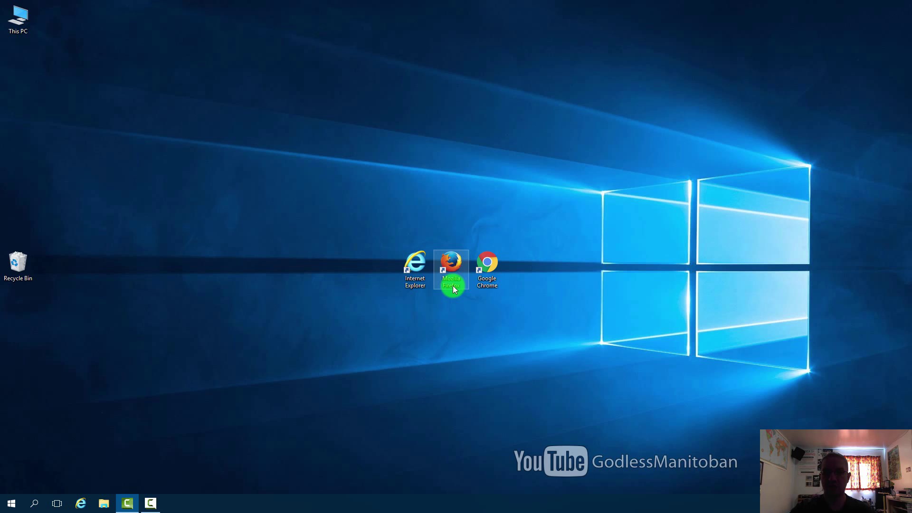
Step: Launch Firefox and load about:support in the address bar
double_click(451, 270)
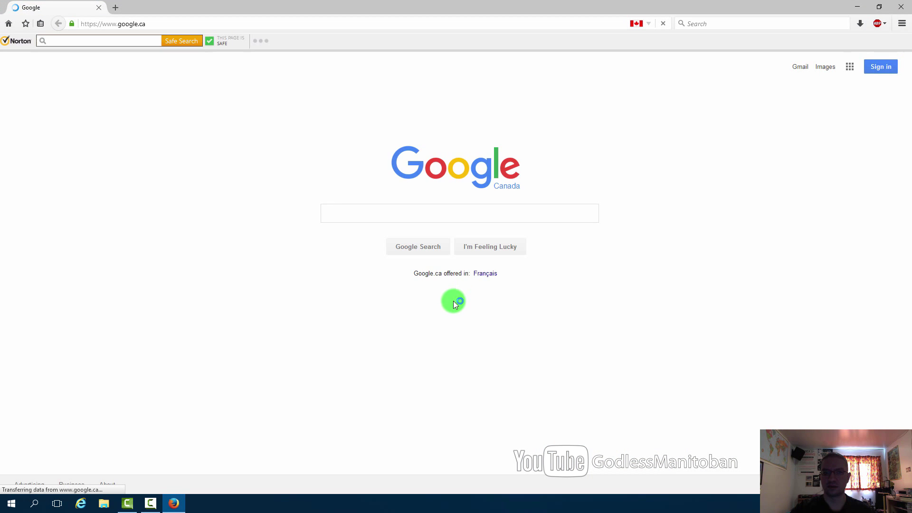
left_click(310, 23)
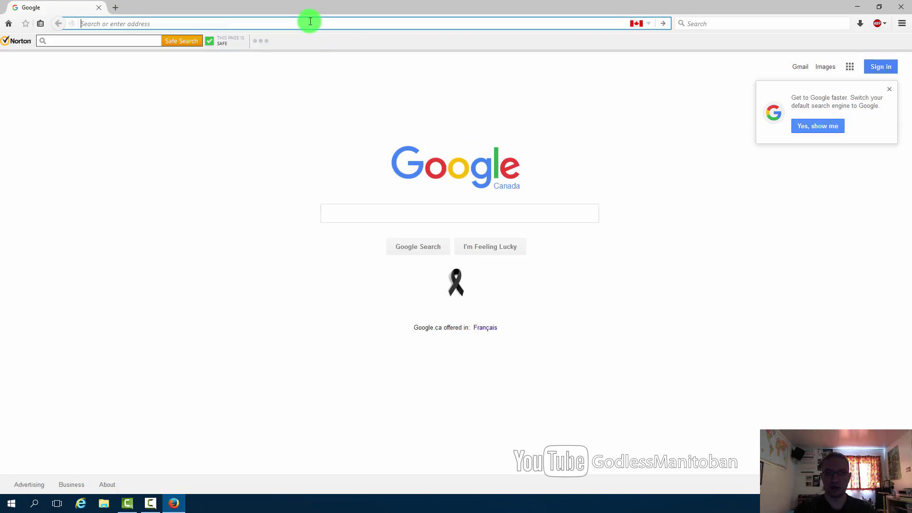
type("about")
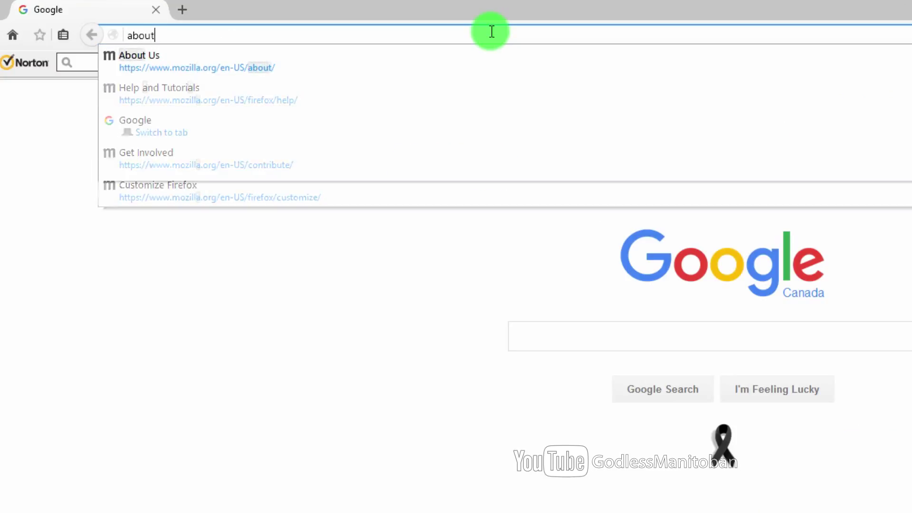
type(":sup")
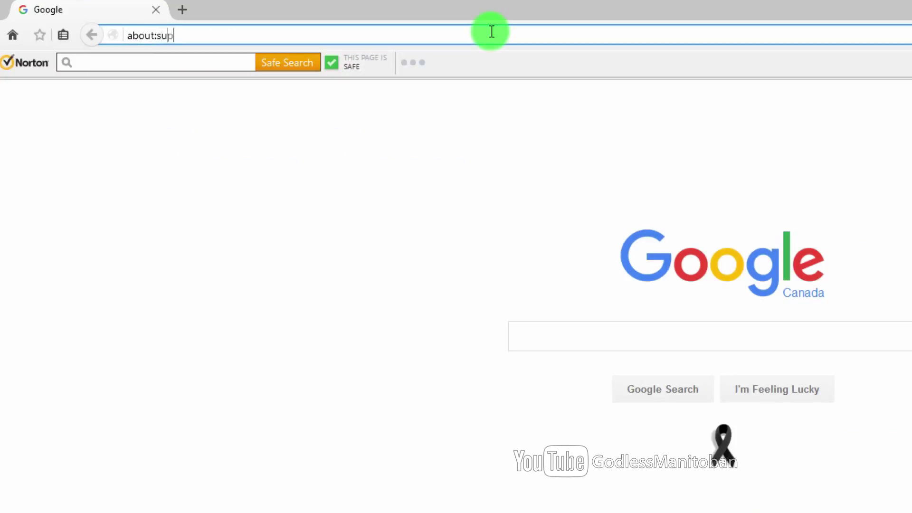
type("port")
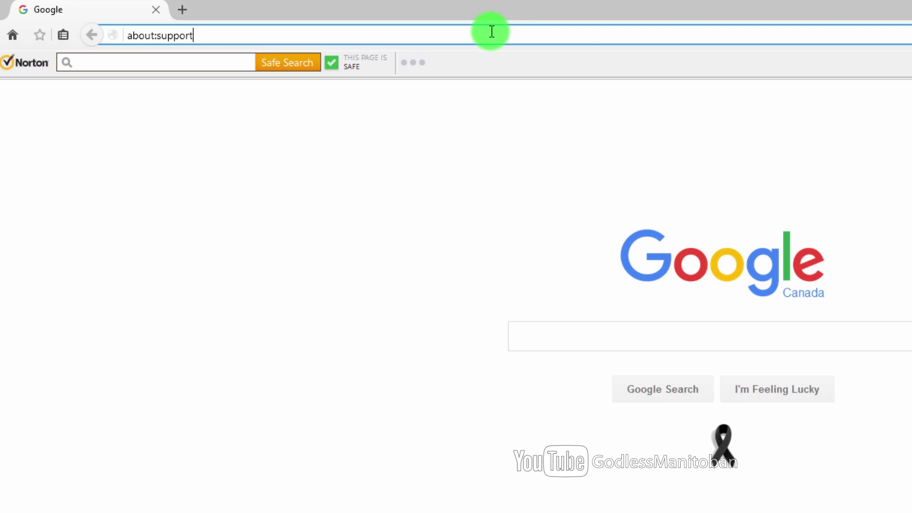
key("Enter")
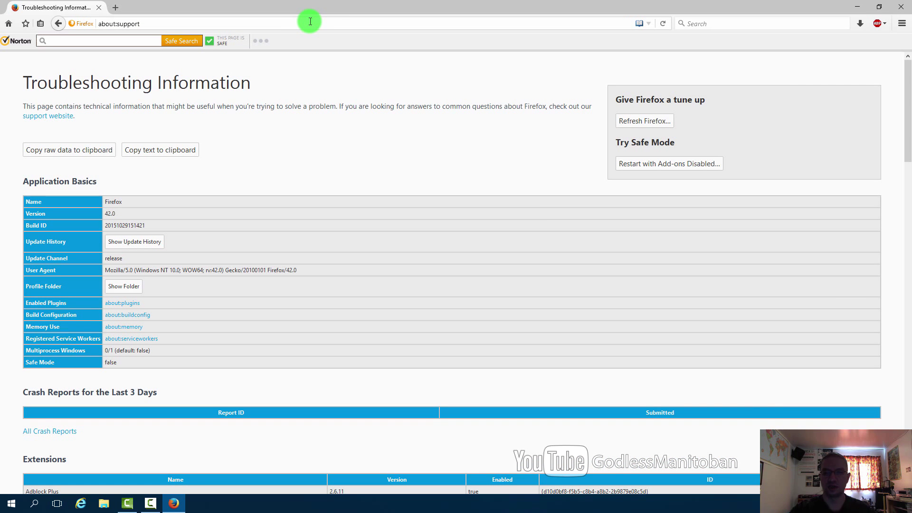
mouse_move(599, 168)
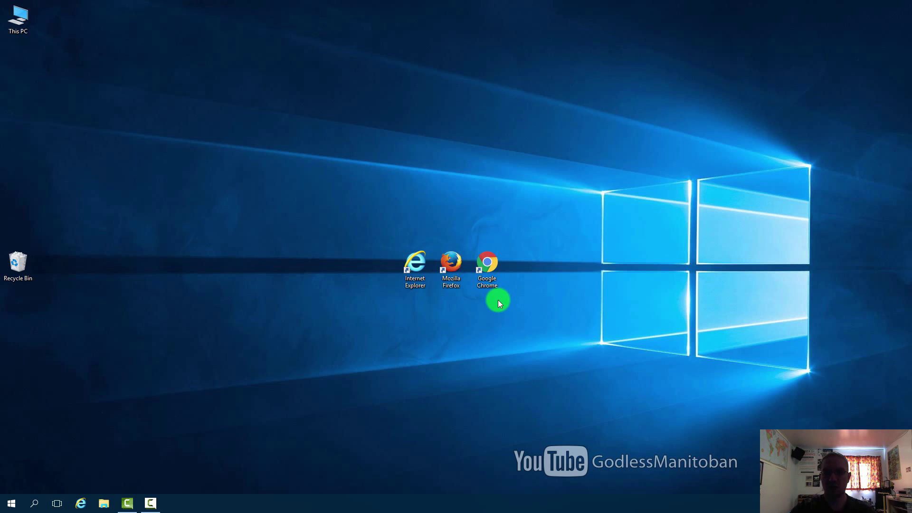
Step: Launch Google Chrome and open Settings from its browser menu
double_click(486, 262)
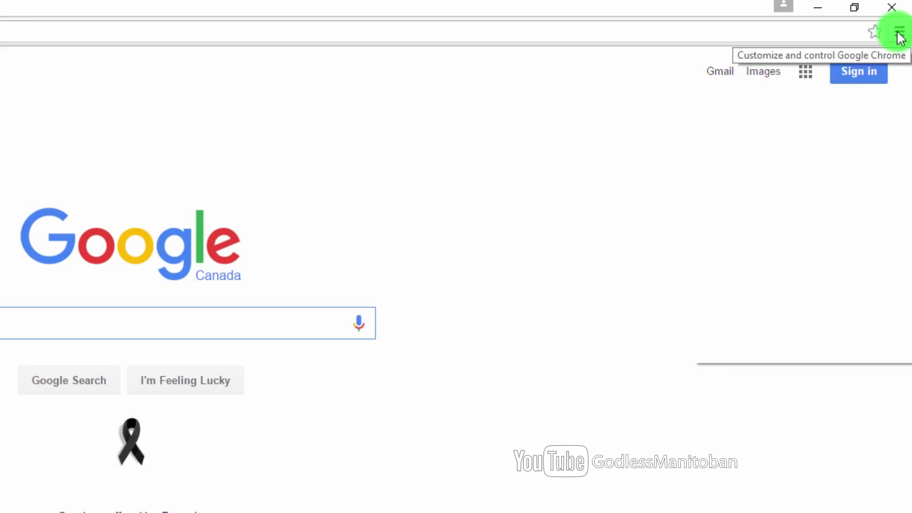
left_click(899, 32)
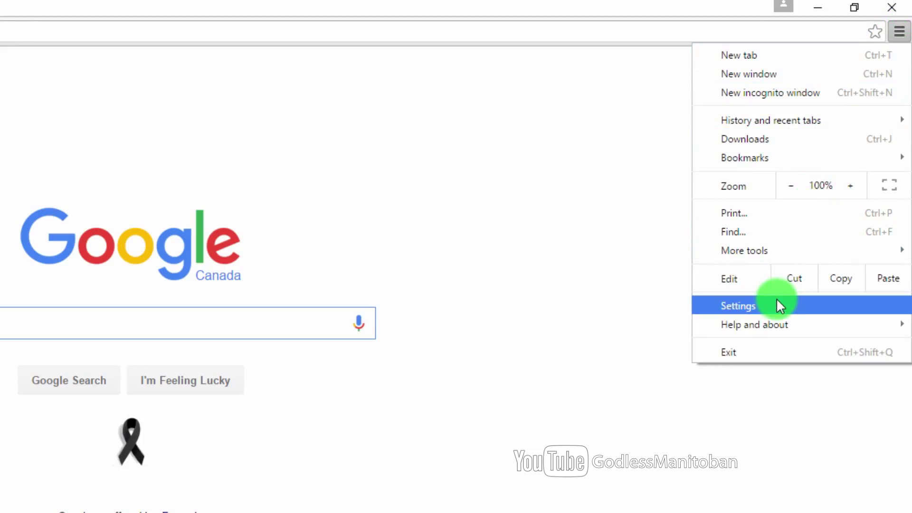
left_click(738, 305)
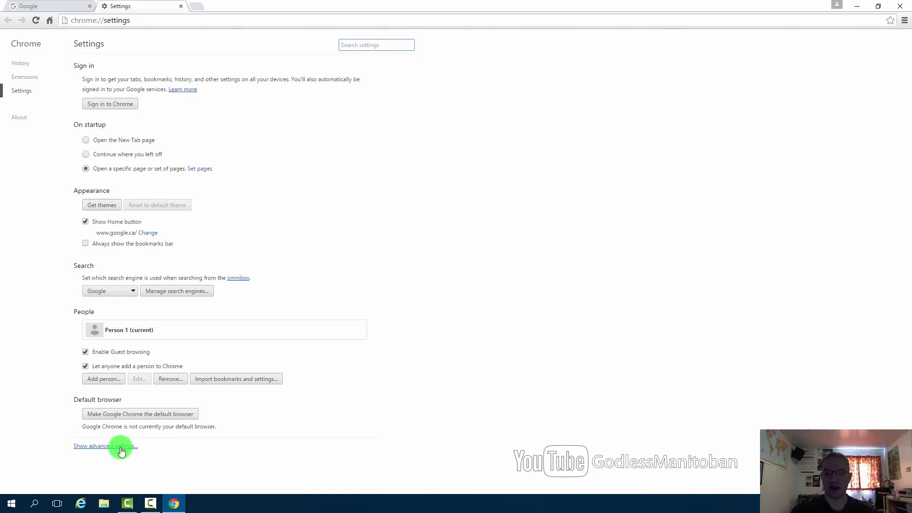
Step: Expand Chrome's advanced settings and bring up the Reset settings confirmation
left_click(105, 446)
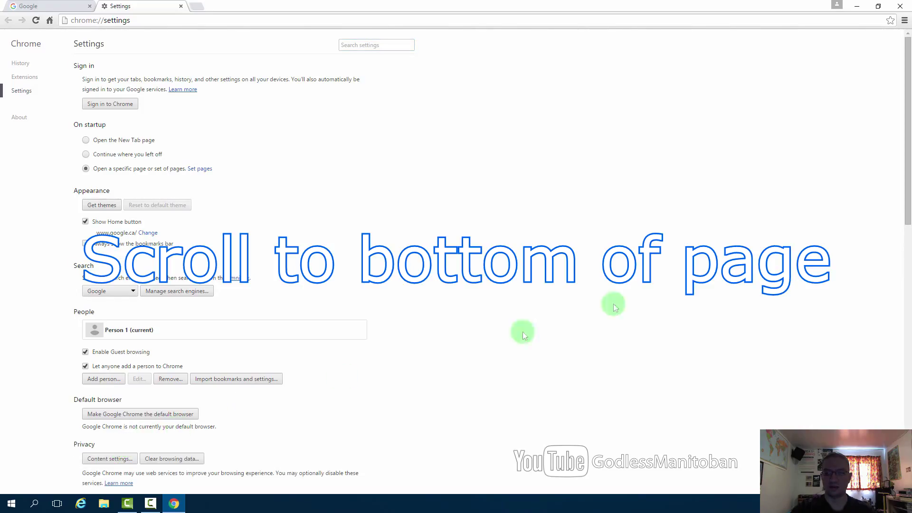
scroll("down", 3)
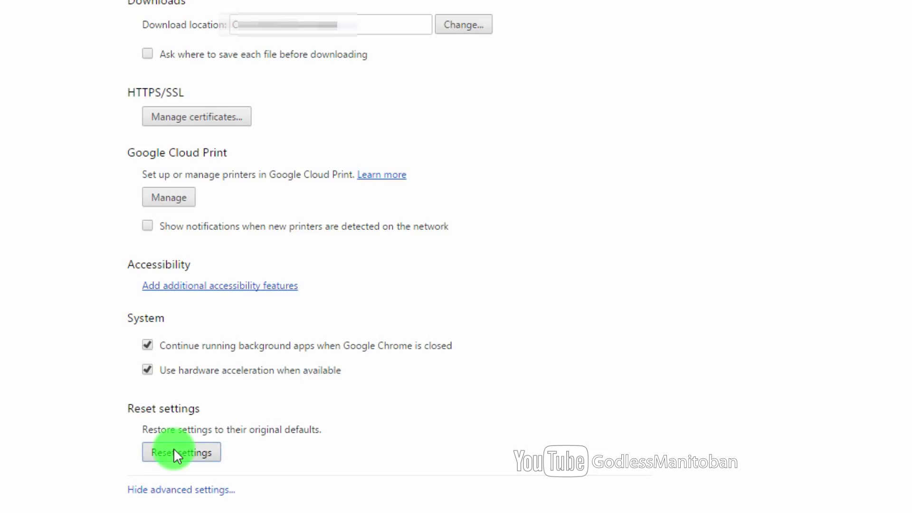
left_click(181, 452)
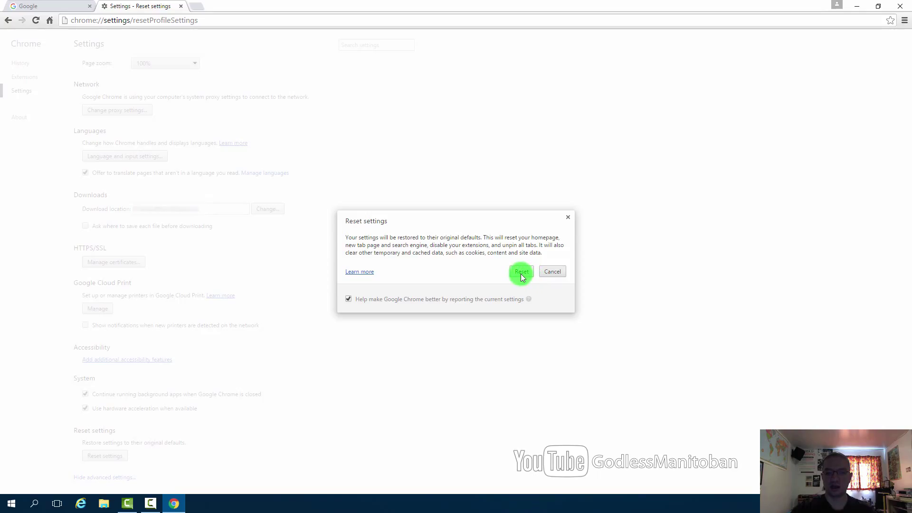
Step: Confirm Reset in Chrome's Reset settings dialog
left_click(520, 272)
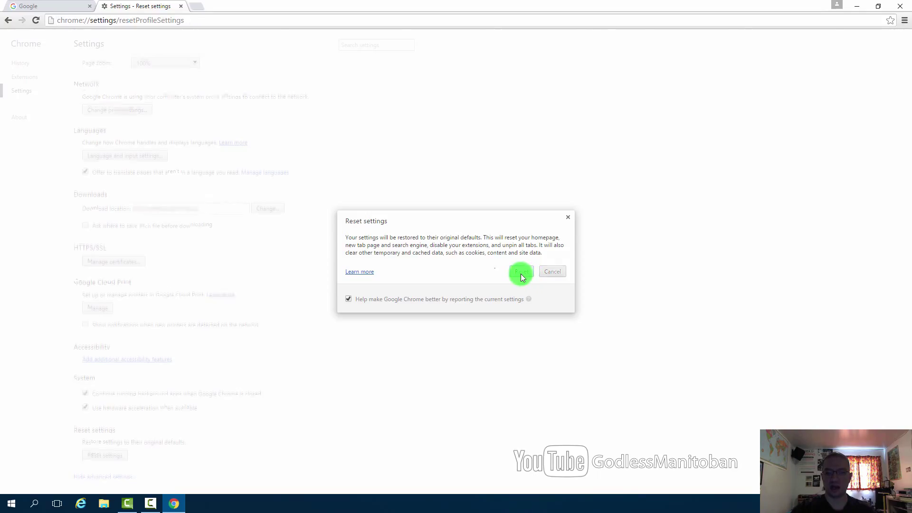
left_click(520, 271)
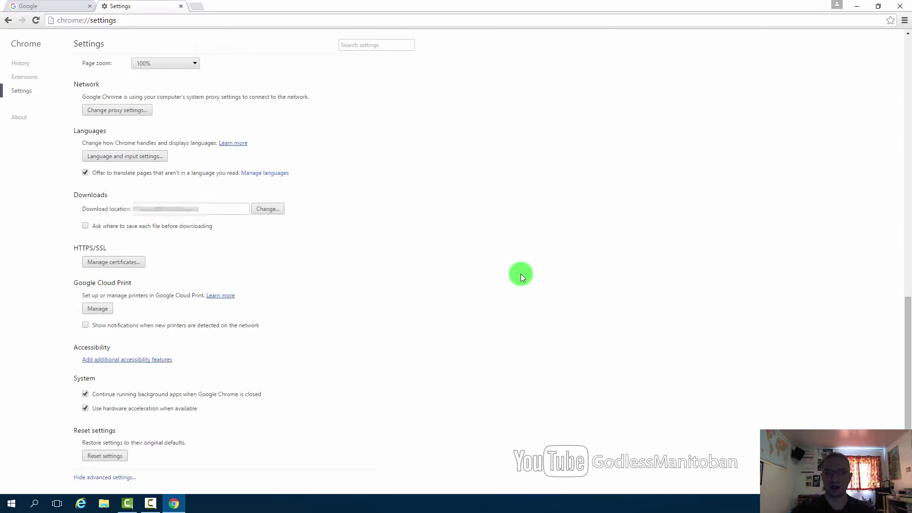
mouse_move(181, 7)
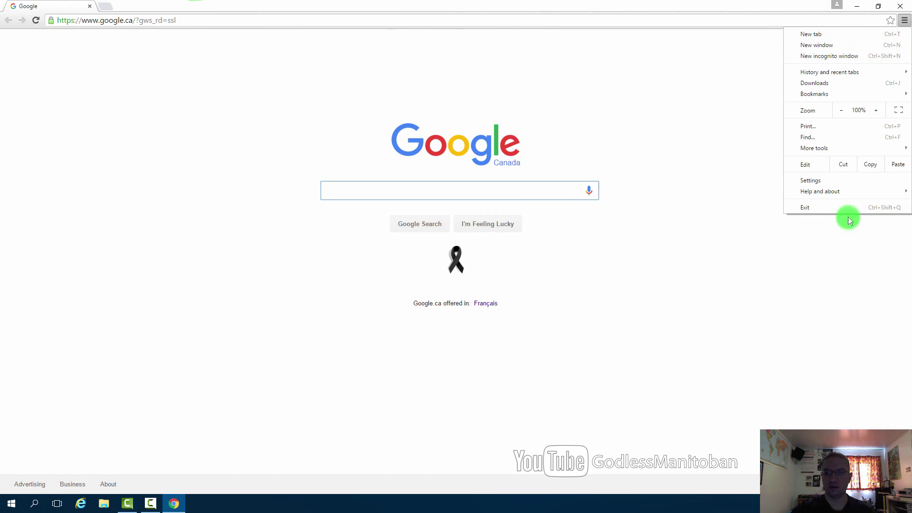
Step: Exit Google Chrome from its browser menu
left_click(805, 207)
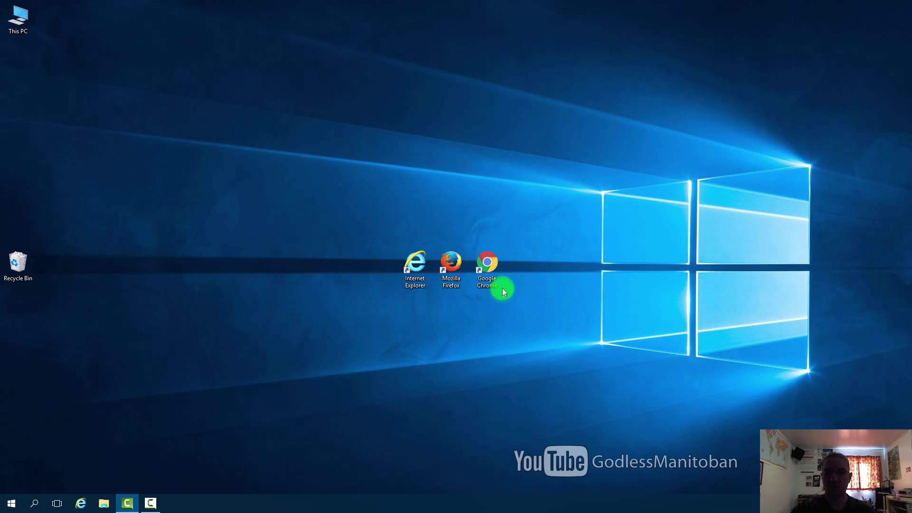
mouse_move(495, 339)
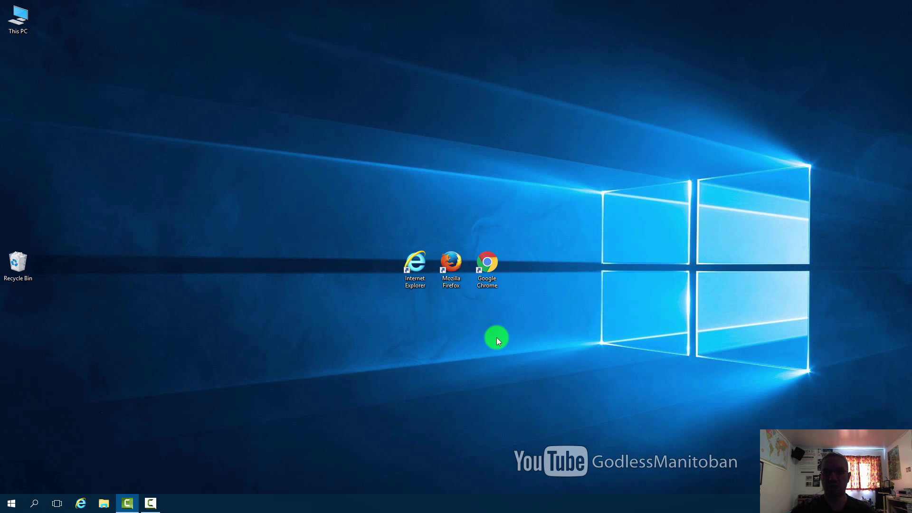